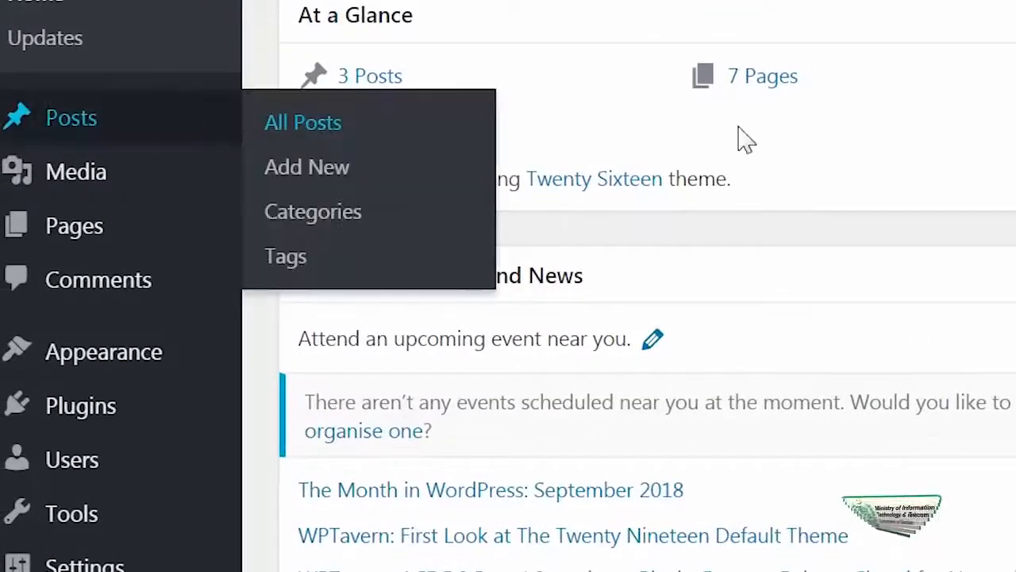
- Open the untitled post from All Posts in the post editor
{"action": "left_click", "coordinate": [302, 123]}
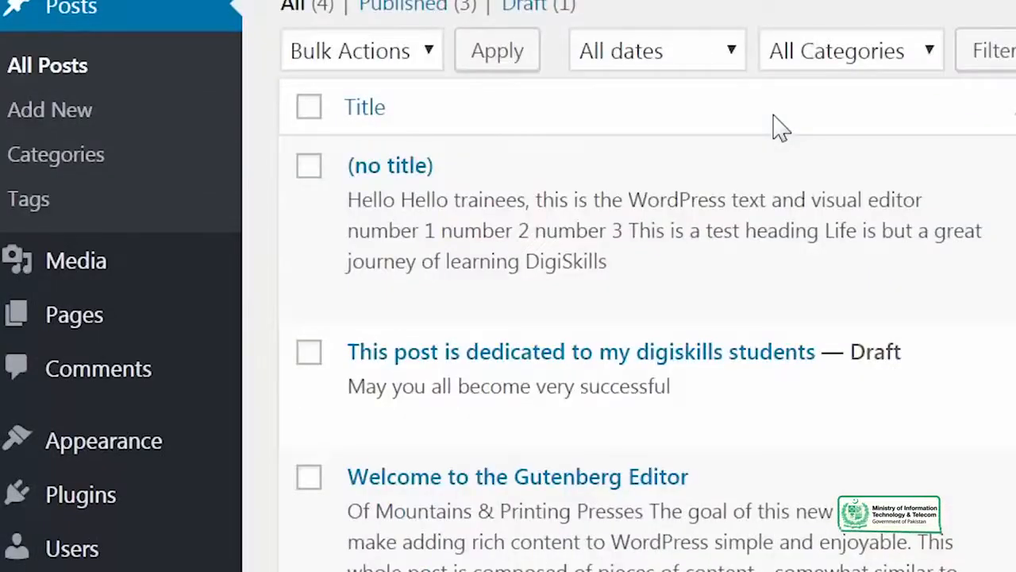
{"action": "mouse_move", "coordinate": [365, 295]}
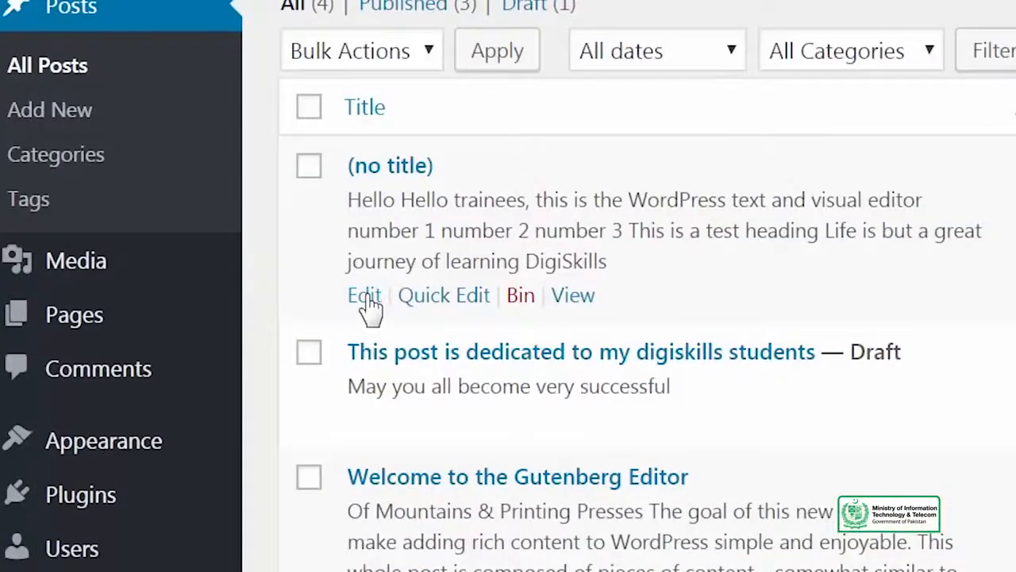
{"action": "left_click", "coordinate": [364, 294]}
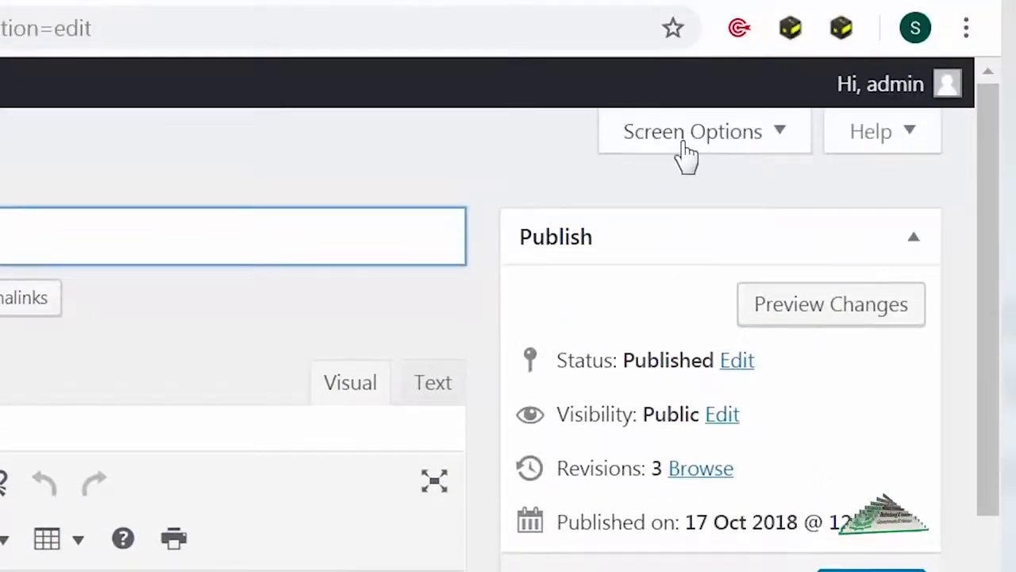
- Enable the Revisions box in Screen Options so the post shows 3 revisions
{"action": "left_click", "coordinate": [692, 131]}
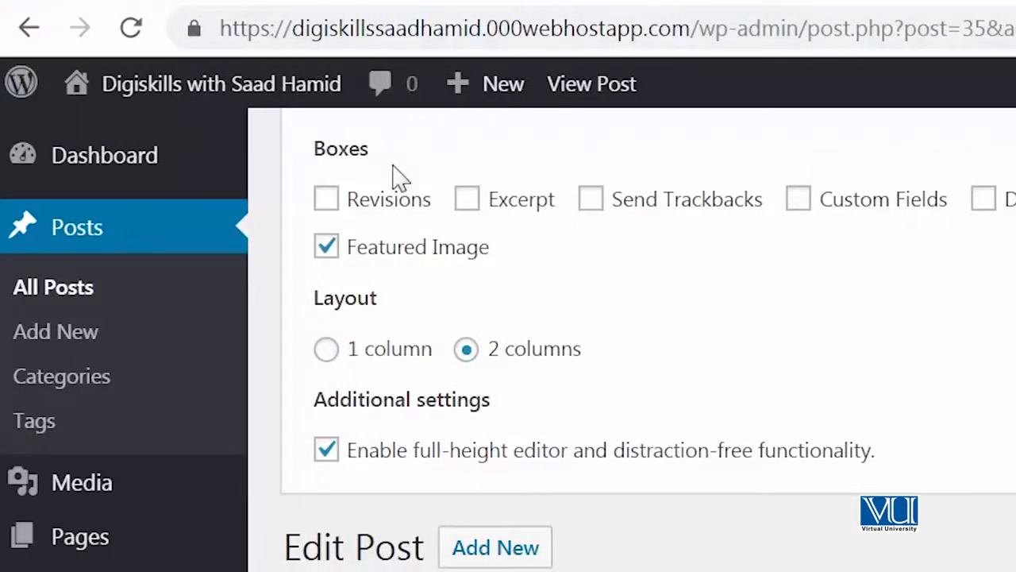
{"action": "left_click", "coordinate": [326, 199]}
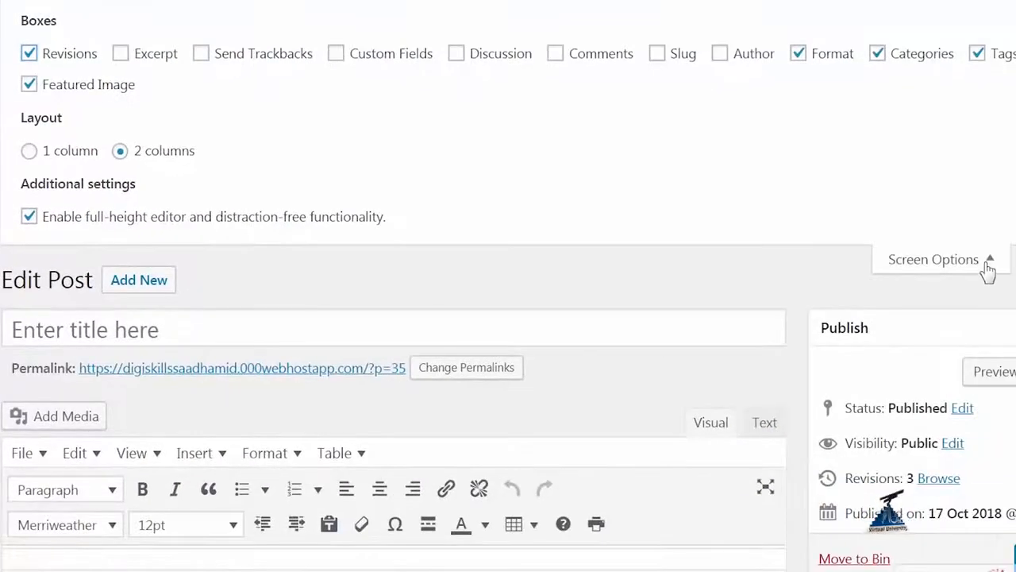
{"action": "left_click", "coordinate": [932, 258]}
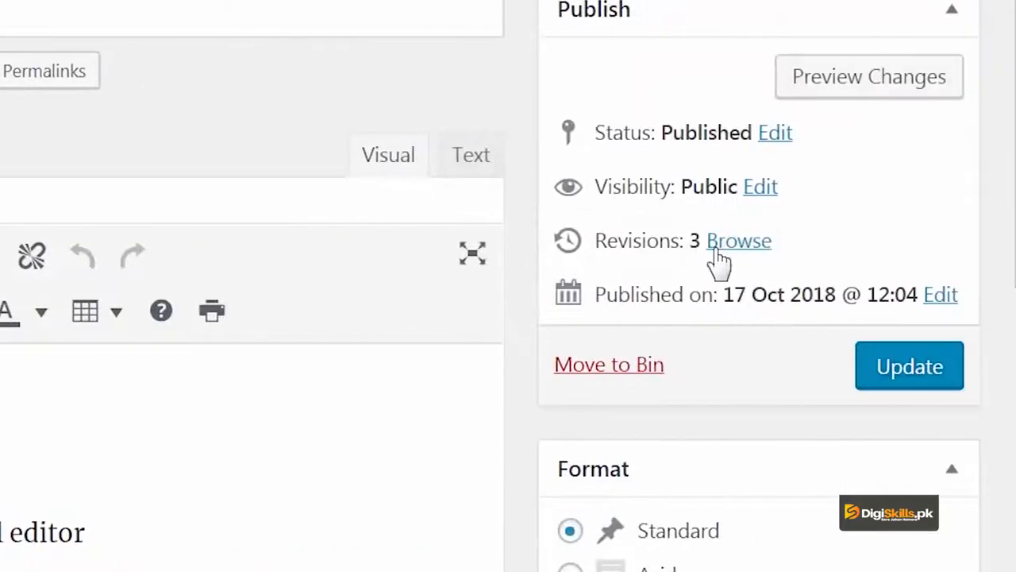
{"action": "mouse_move", "coordinate": [643, 252]}
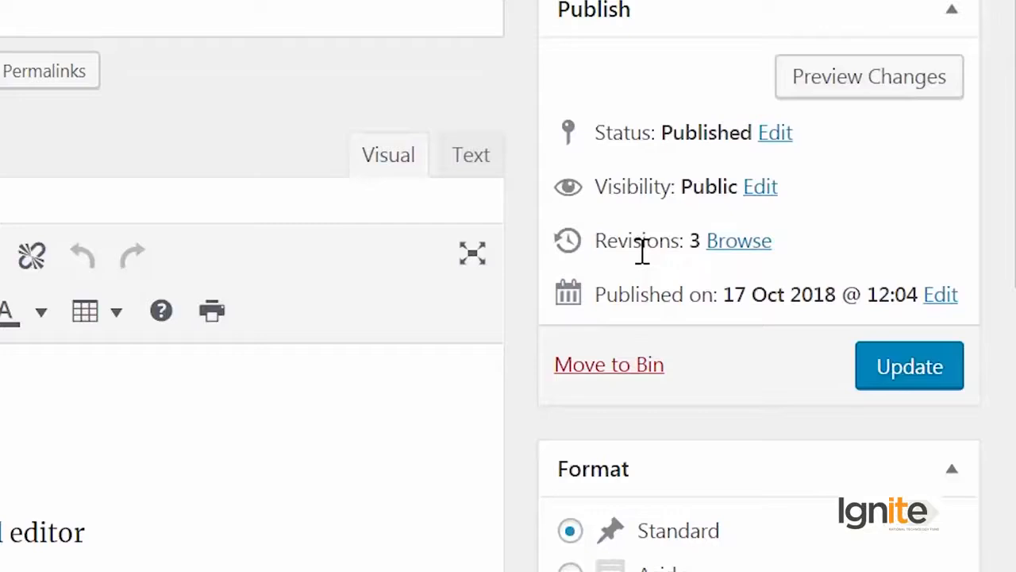
{"action": "left_click", "coordinate": [738, 241]}
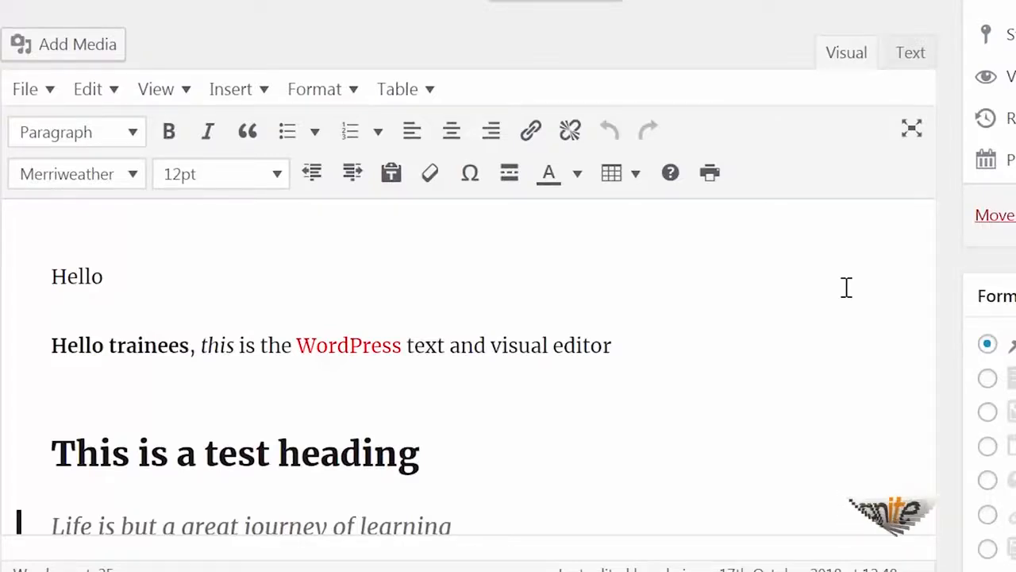
{"action": "mouse_move", "coordinate": [684, 353]}
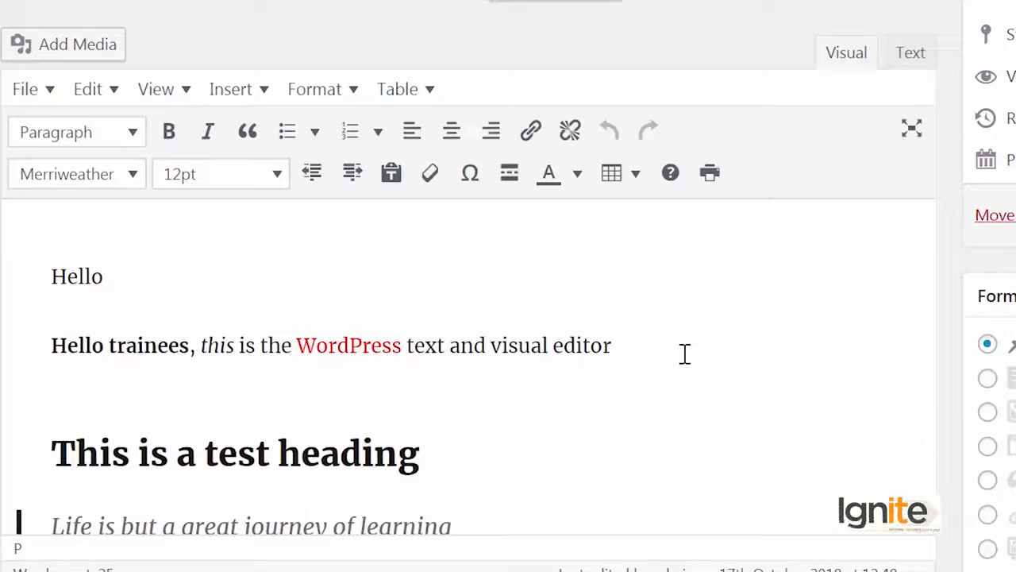
- Delete the opening Hello lines and update the post, raising the revision count to 5
{"action": "left_click_drag", "start_coordinate": [50, 276], "coordinate": [611, 345]}
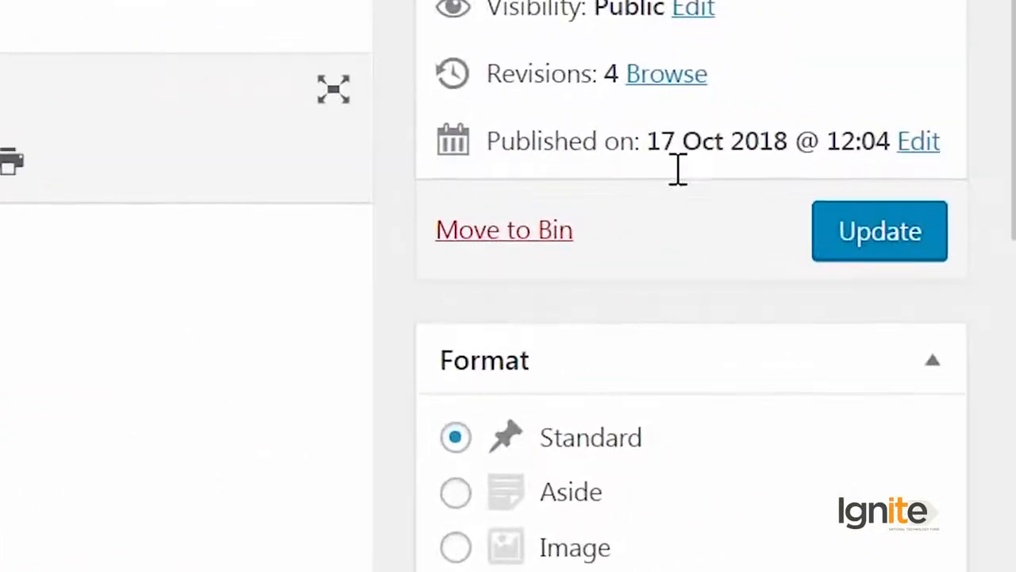
{"action": "left_click", "coordinate": [878, 230]}
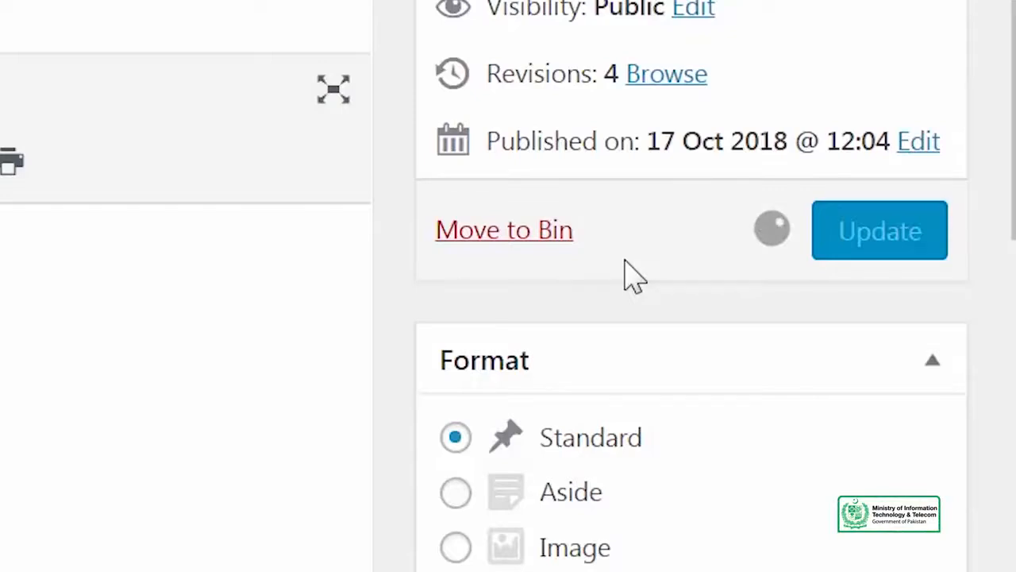
{"action": "left_click", "coordinate": [878, 230]}
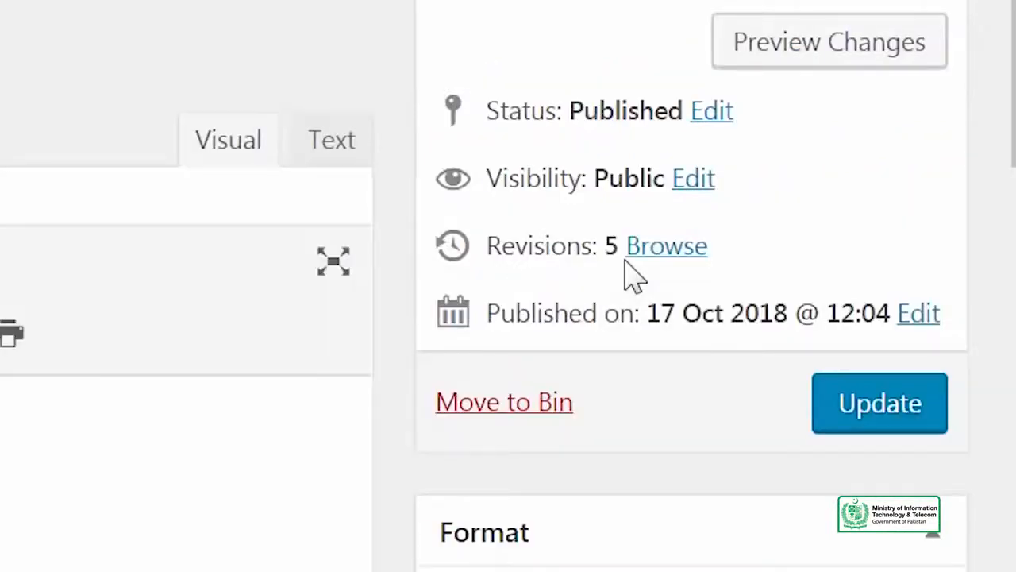
{"action": "mouse_move", "coordinate": [651, 274]}
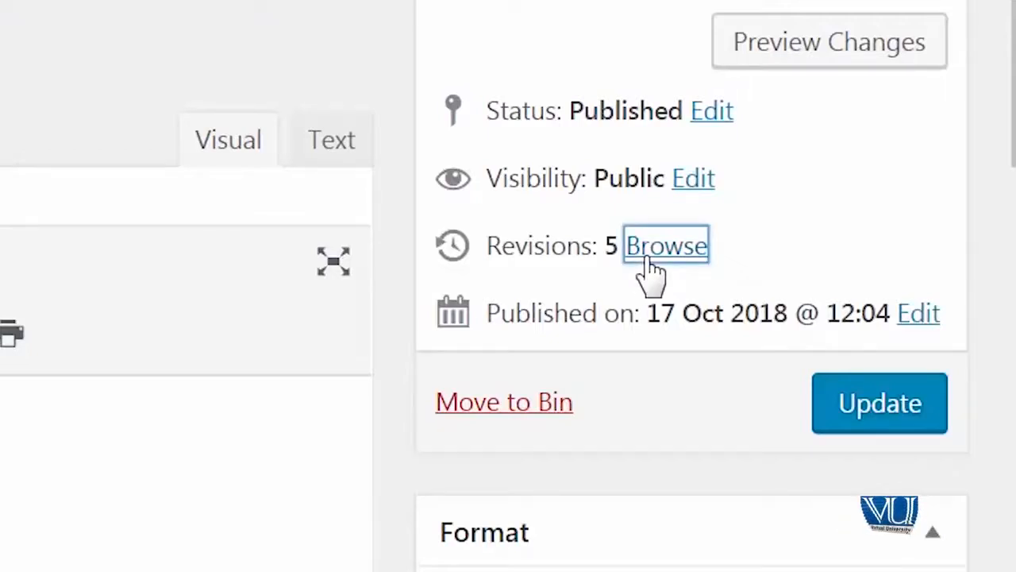
- Browse the revisions via the slider back to 12:04 and settle on the 12:06 revision
{"action": "left_click", "coordinate": [666, 246]}
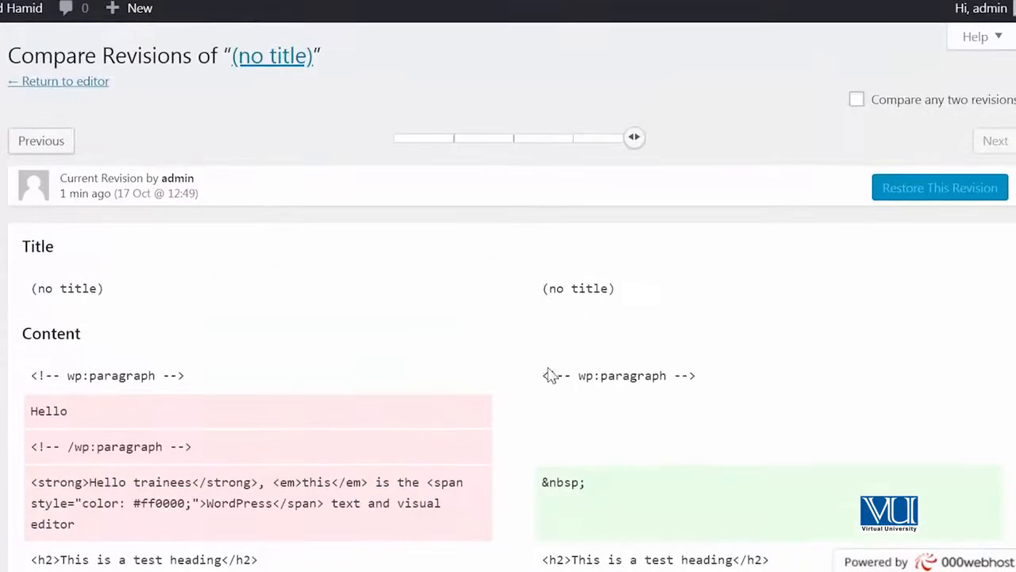
{"action": "scroll", "scroll_direction": "down", "scroll_amount": 3}
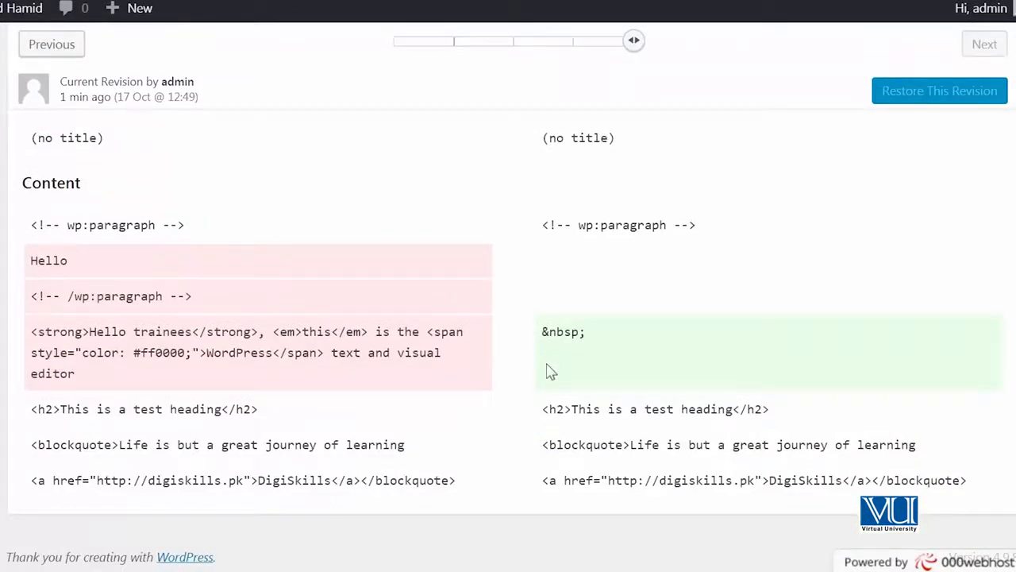
{"action": "mouse_move", "coordinate": [763, 335]}
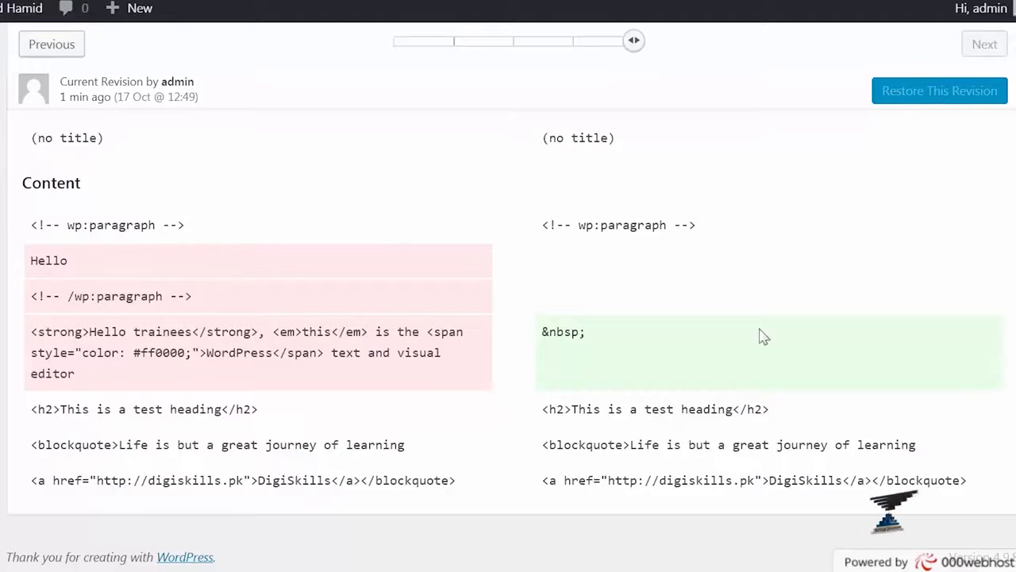
{"action": "mouse_move", "coordinate": [738, 328]}
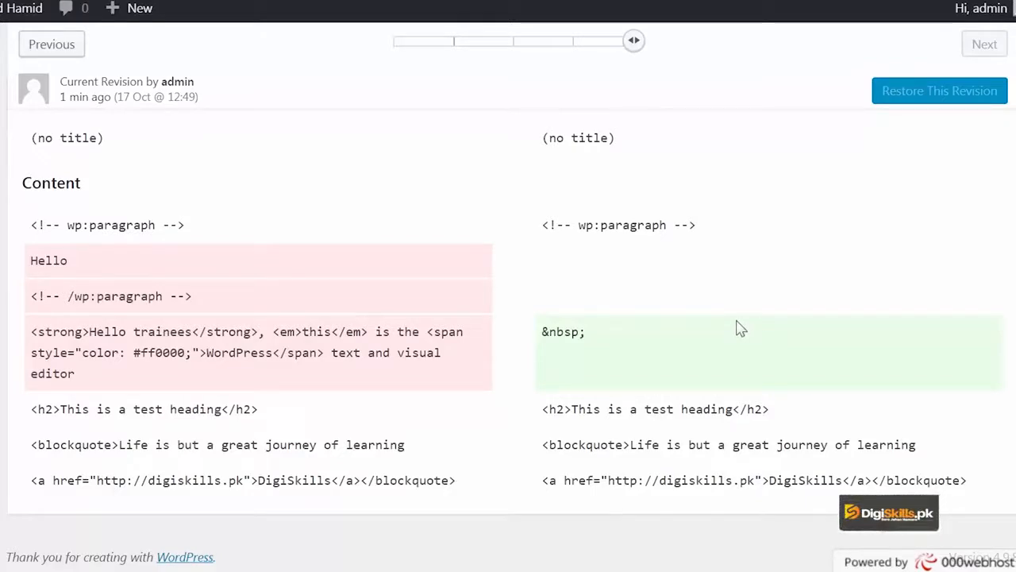
{"action": "scroll", "scroll_direction": "up", "scroll_amount": 3}
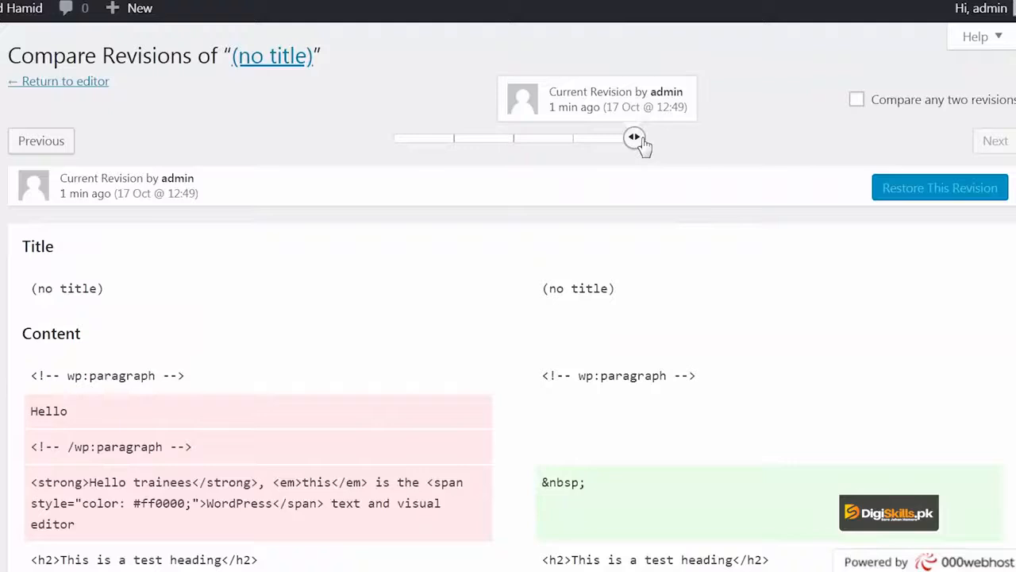
{"action": "left_click_drag", "start_coordinate": [635, 137], "coordinate": [500, 137]}
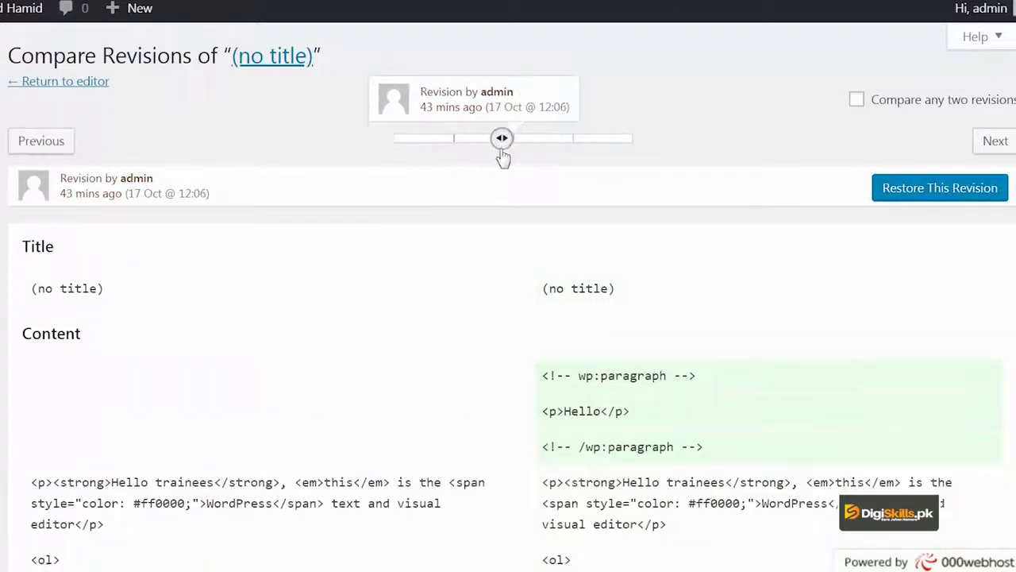
{"action": "left_click_drag", "start_coordinate": [502, 138], "coordinate": [395, 138]}
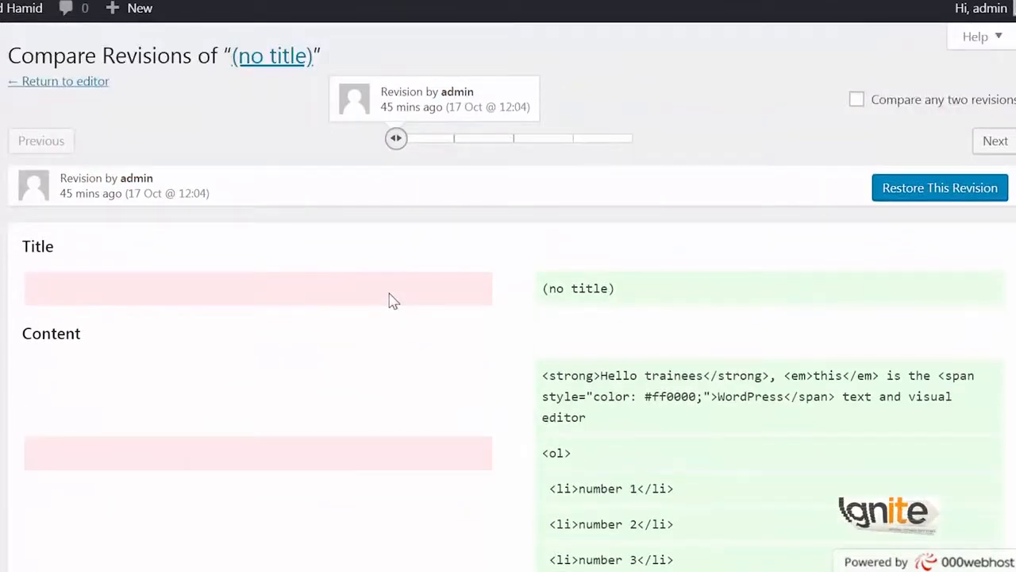
{"action": "left_click_drag", "start_coordinate": [395, 138], "coordinate": [465, 138]}
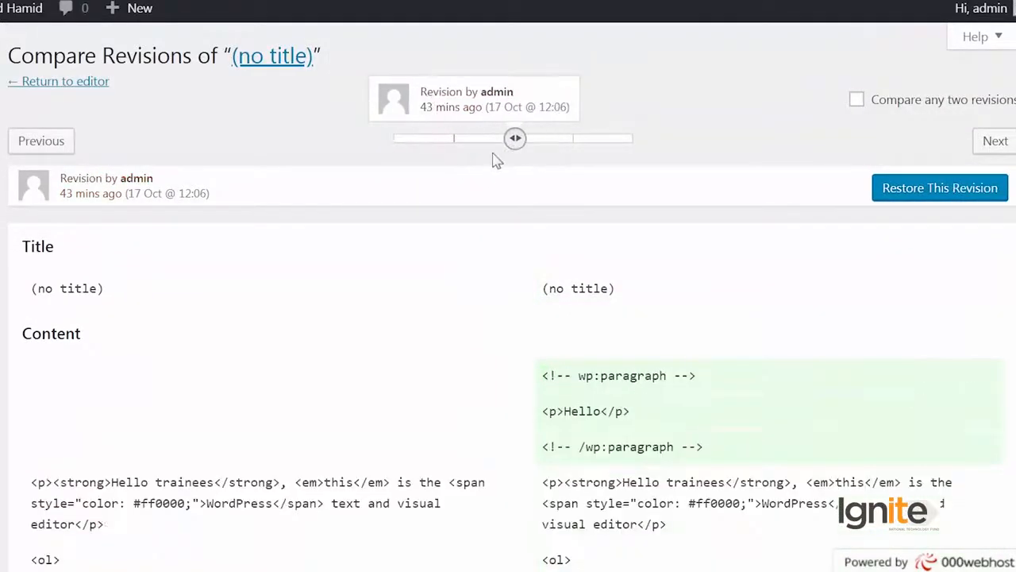
{"action": "mouse_move", "coordinate": [895, 80]}
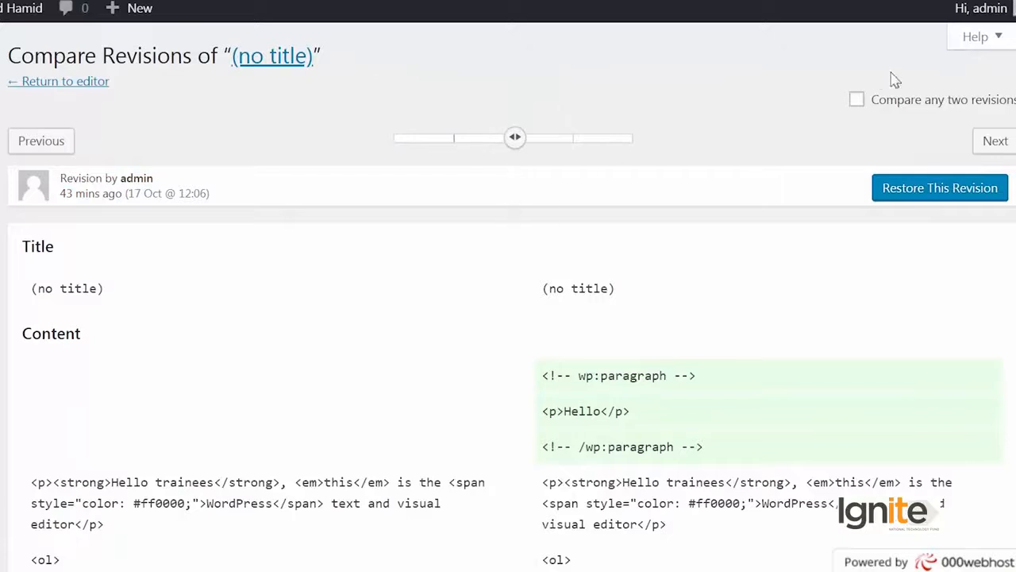
- Scroll through the diff comparing the 12:04 revision against the 12:48 revision
{"action": "scroll", "scroll_direction": "down", "scroll_amount": 3}
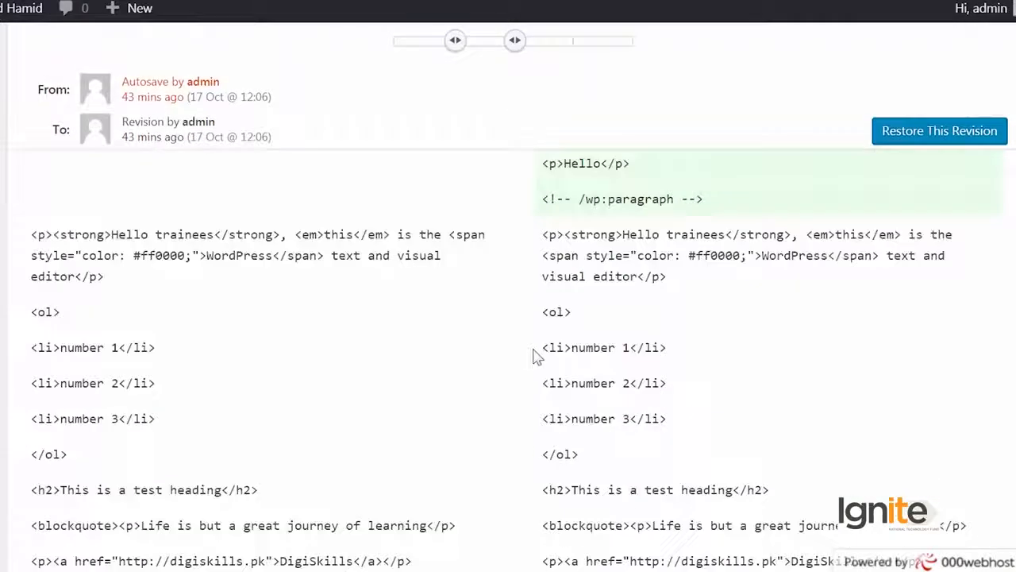
{"action": "scroll", "scroll_direction": "up", "scroll_amount": 3}
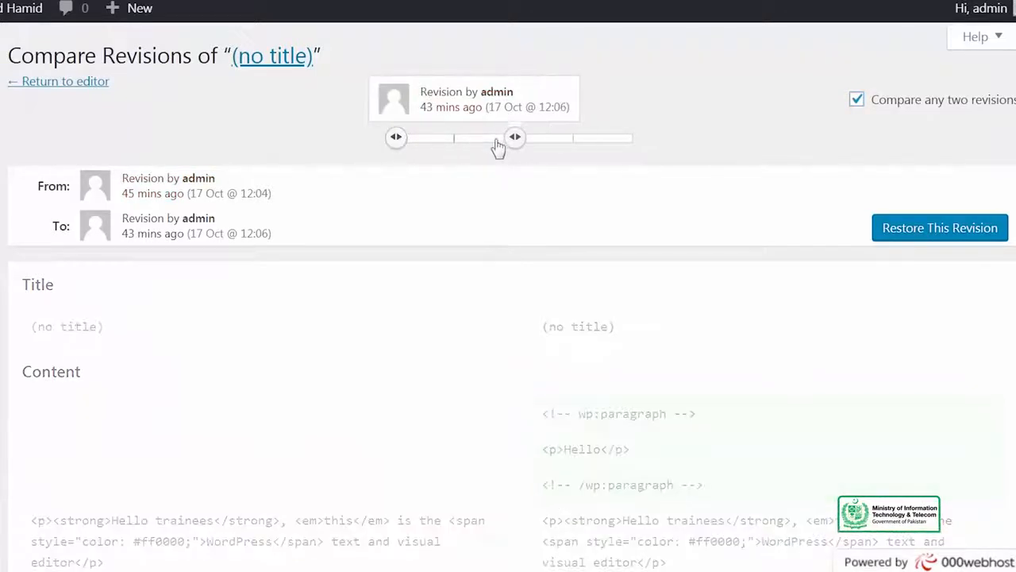
{"action": "scroll", "scroll_direction": "down", "scroll_amount": 3}
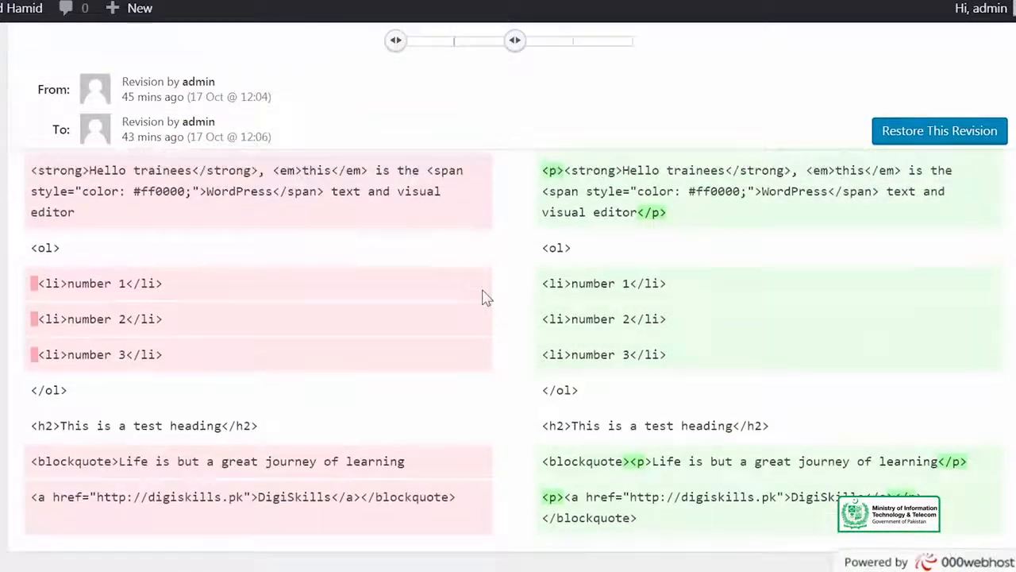
{"action": "scroll", "scroll_direction": "up", "scroll_amount": 3}
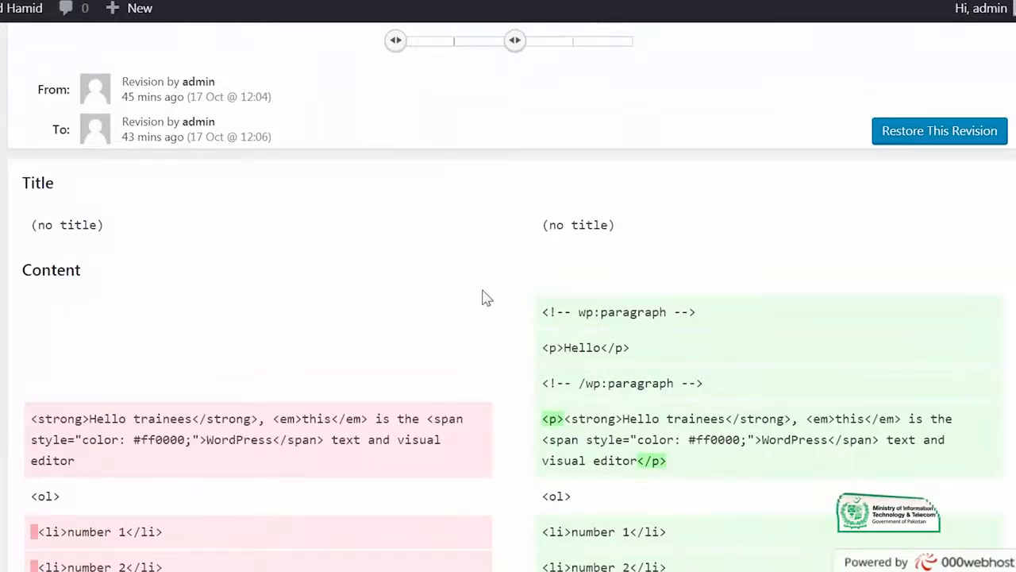
{"action": "scroll", "scroll_direction": "up", "scroll_amount": 3}
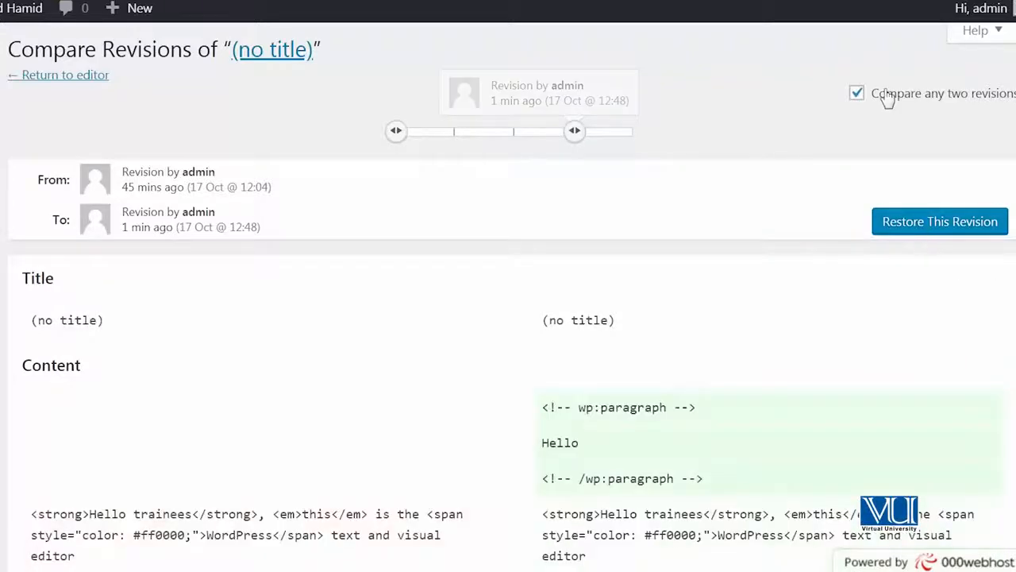
- Leave two-revision compare, select the 12:06 autosave and restore the post to it
{"action": "left_click", "coordinate": [857, 93]}
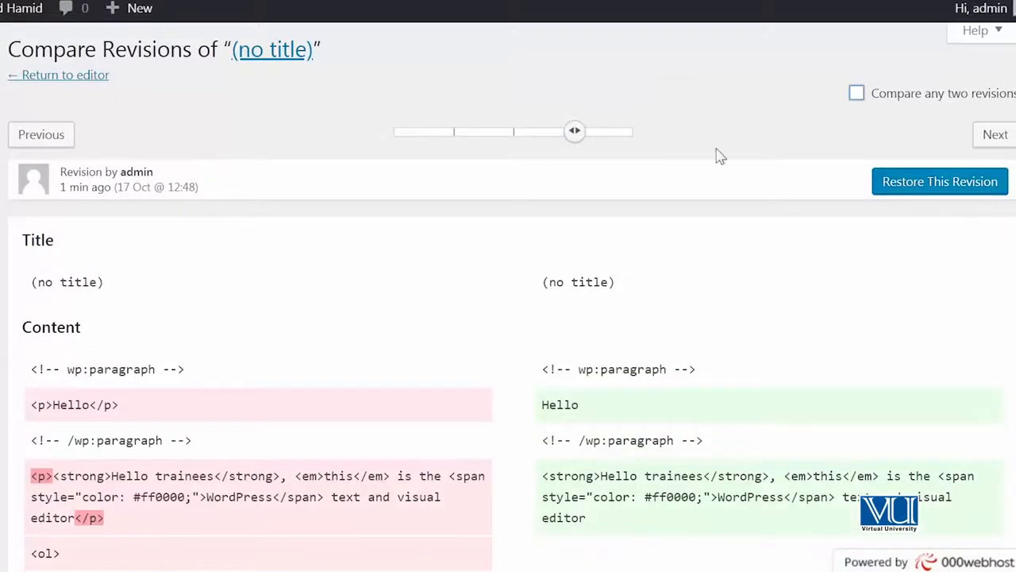
{"action": "left_click_drag", "start_coordinate": [574, 131], "coordinate": [477, 131]}
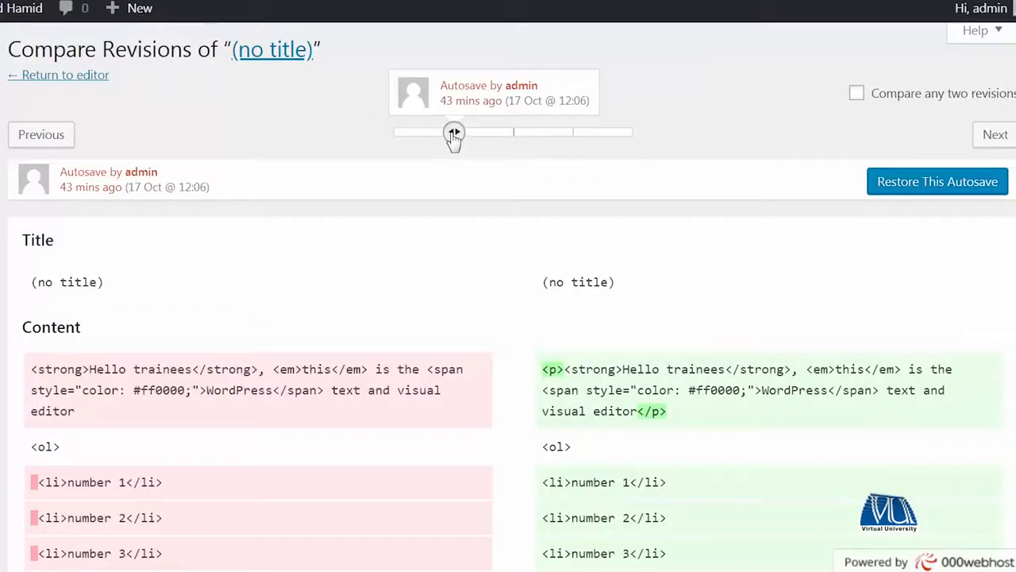
{"action": "mouse_move", "coordinate": [789, 205]}
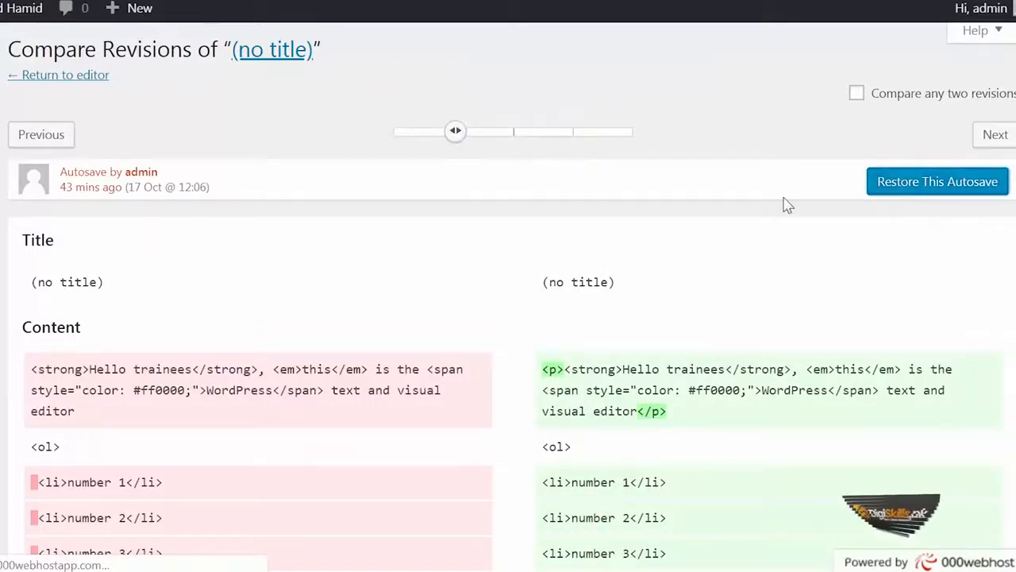
{"action": "left_click", "coordinate": [937, 181]}
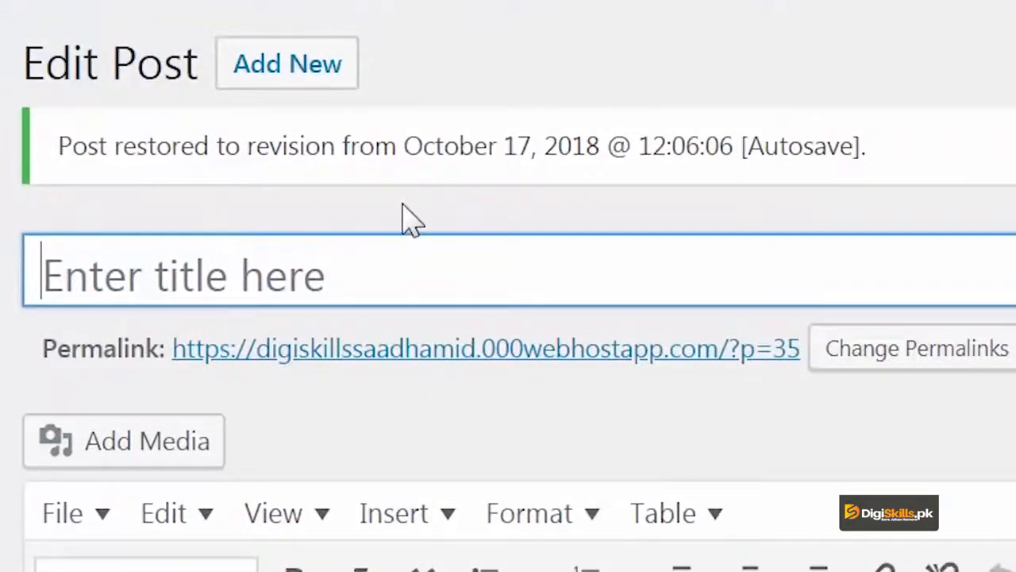
{"action": "mouse_move", "coordinate": [528, 187]}
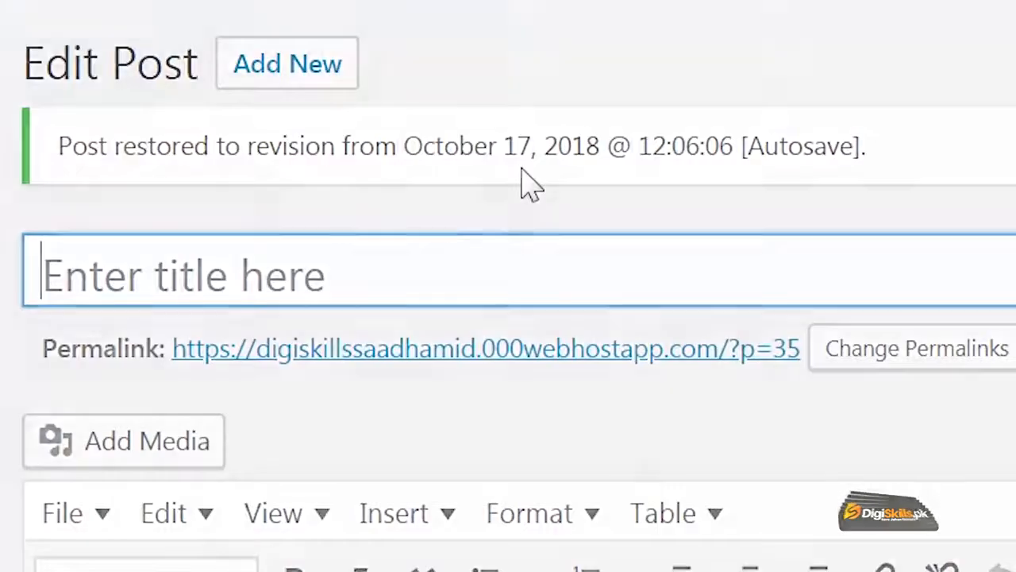